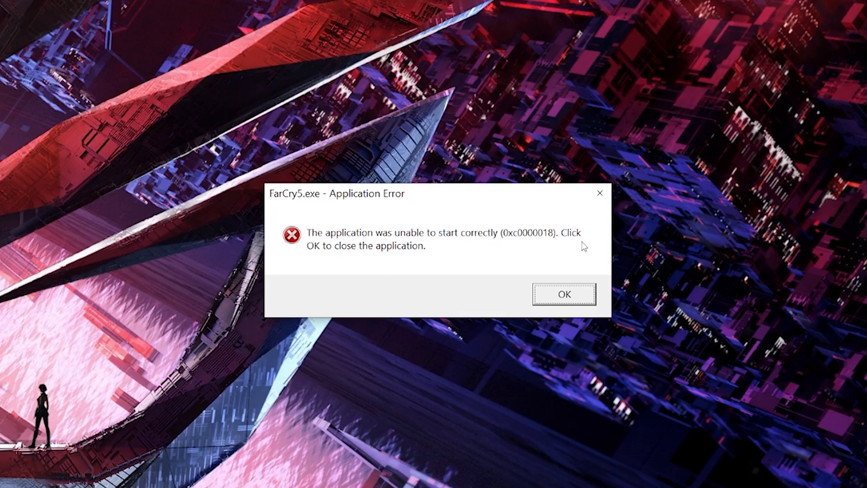
mouse_move(361, 200)
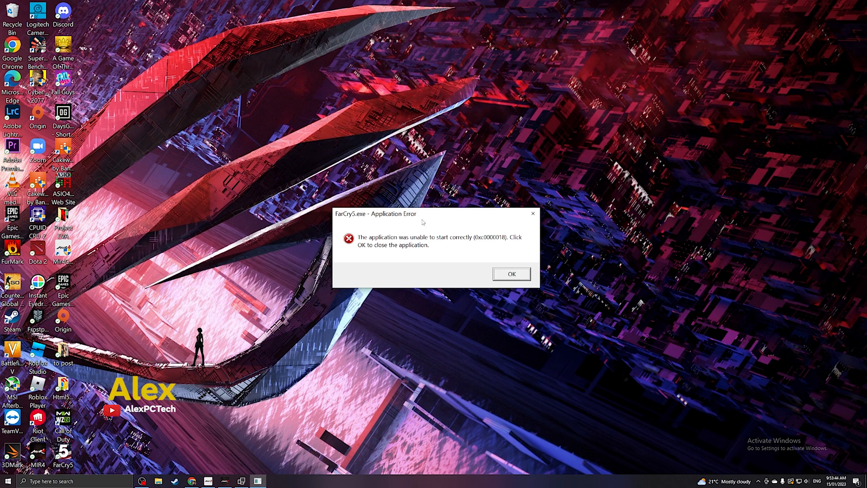
mouse_move(363, 208)
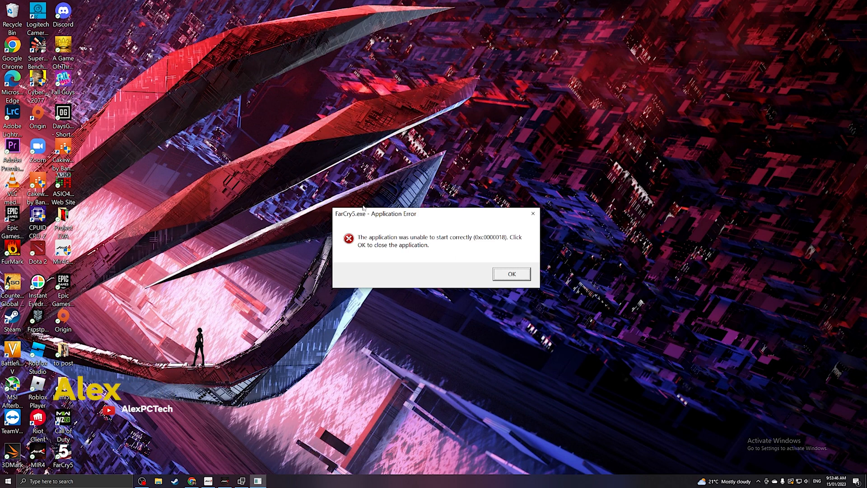
mouse_move(533, 214)
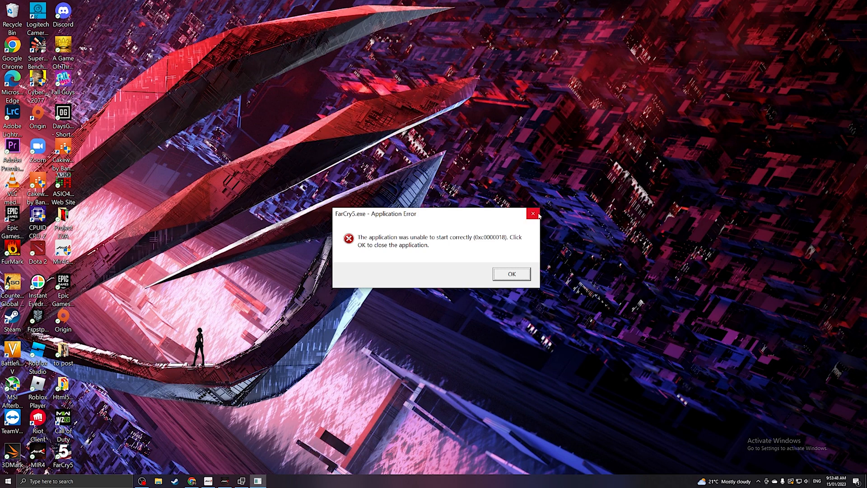
Search cmd from the taskbar and run Command Prompt as administrator.
click(511, 274)
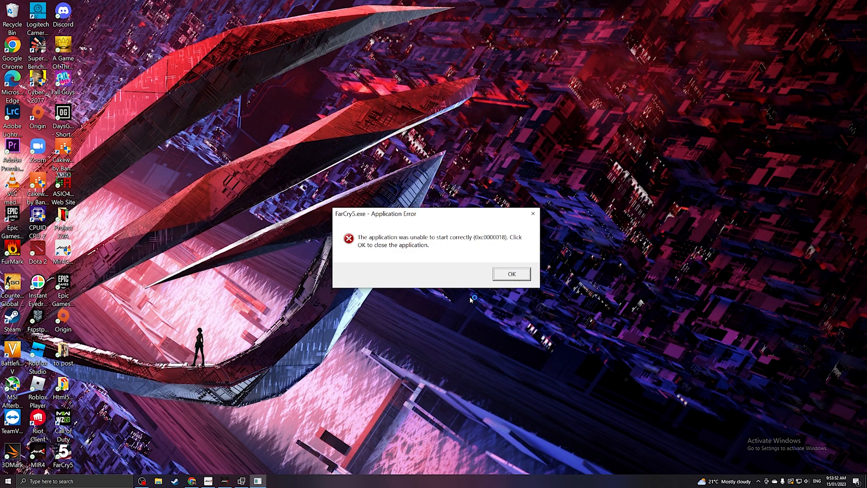
mouse_move(372, 211)
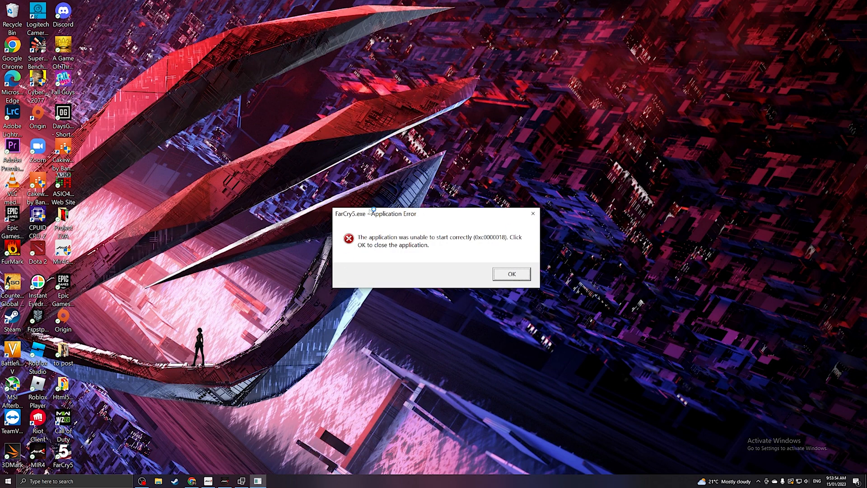
mouse_move(367, 302)
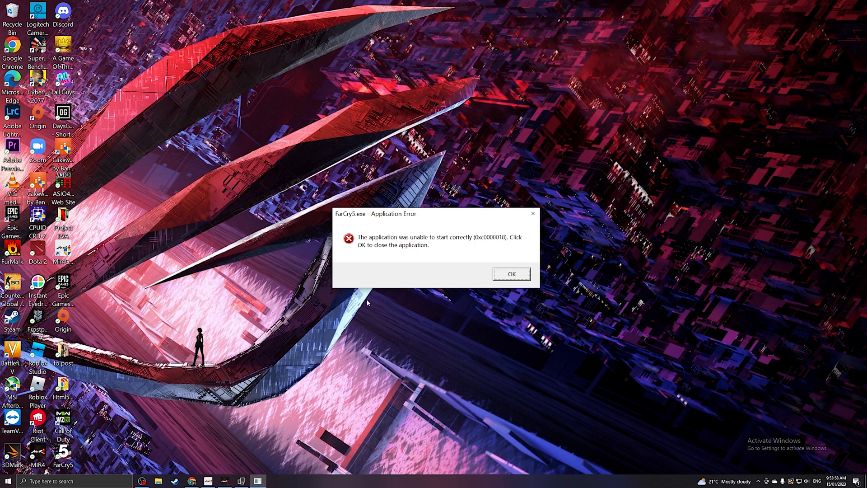
mouse_move(545, 221)
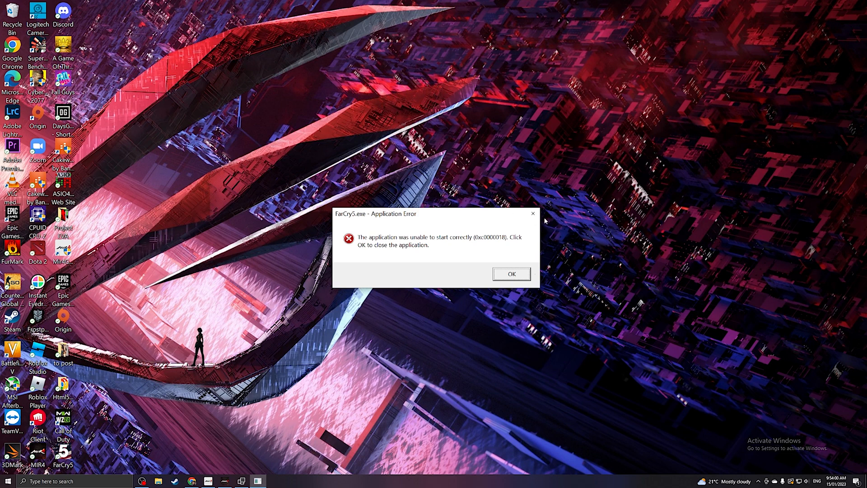
mouse_move(80, 331)
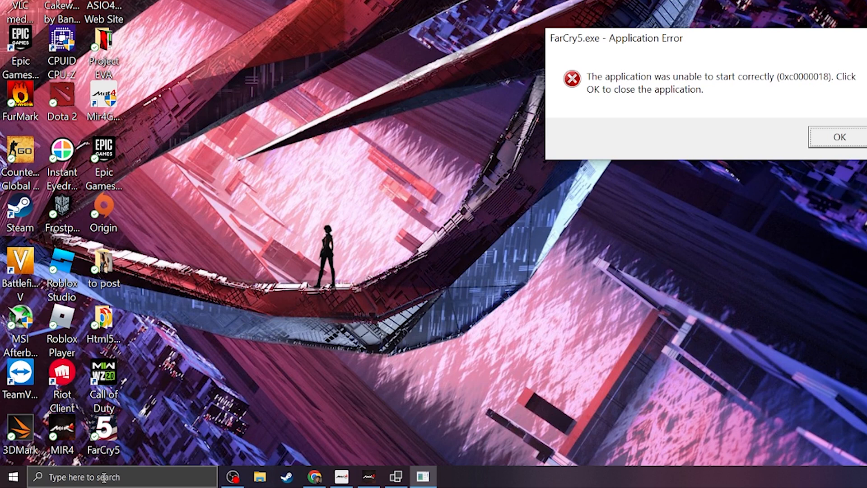
text(cm)
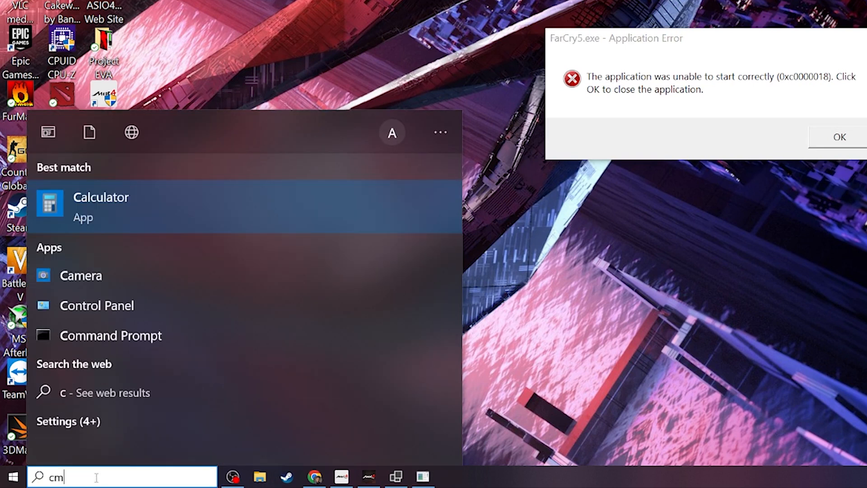
text(d)
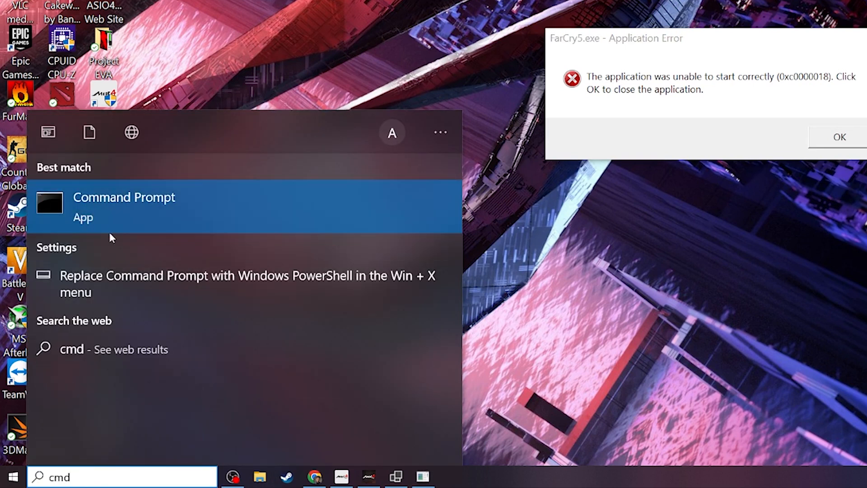
right_click(124, 205)
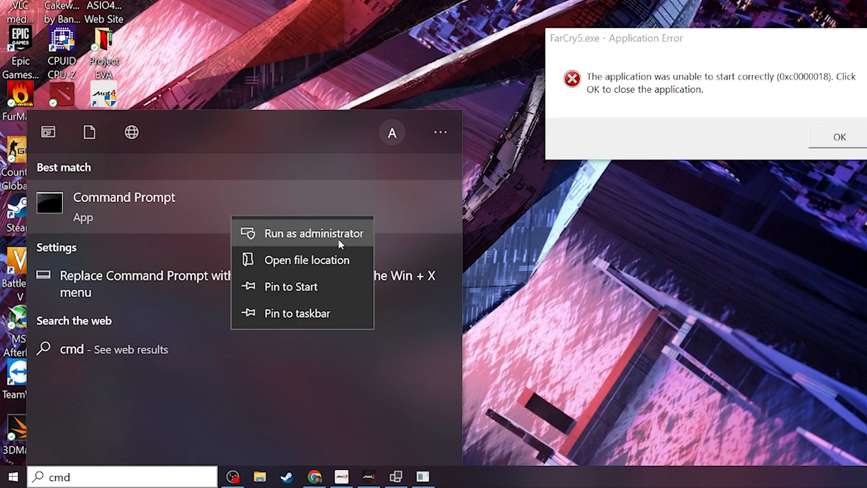
click(314, 233)
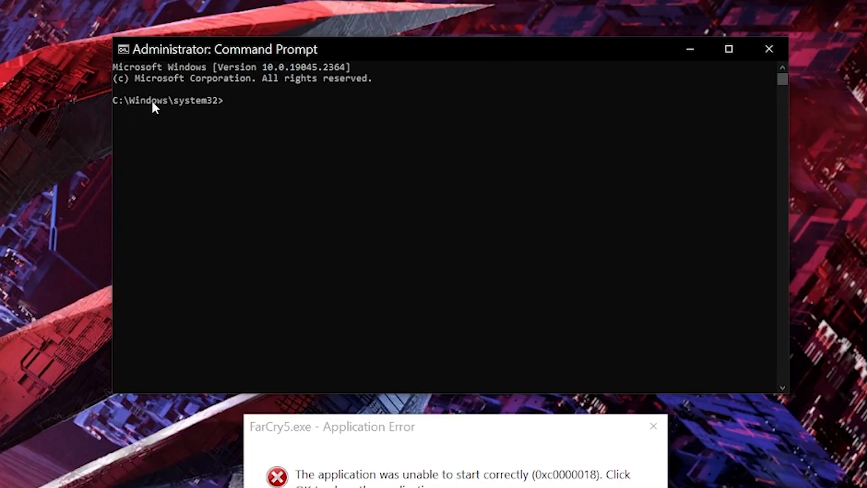
mouse_move(215, 81)
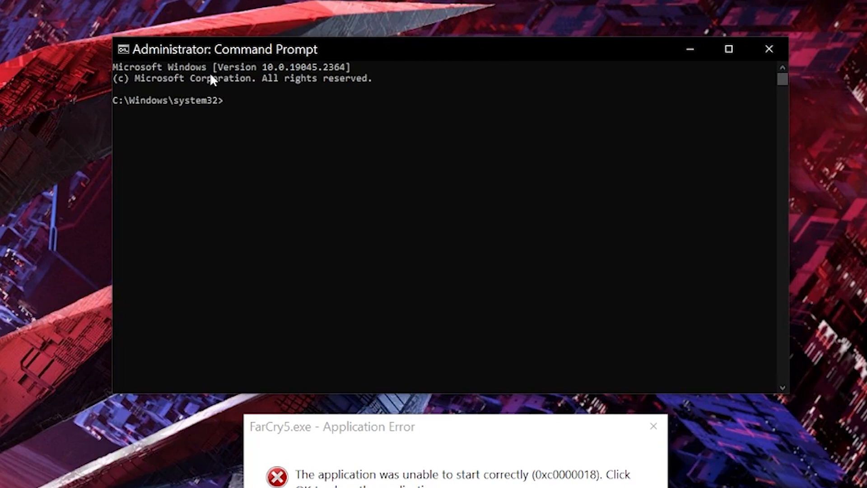
mouse_move(214, 136)
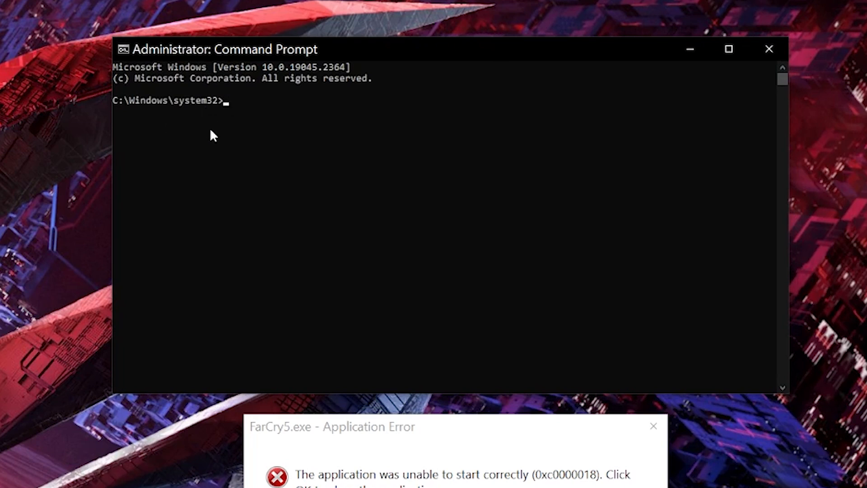
Enter a misspelled sfc scan that prints help, then retype sfc /SCANNOW at the prompt.
text(sfc /)
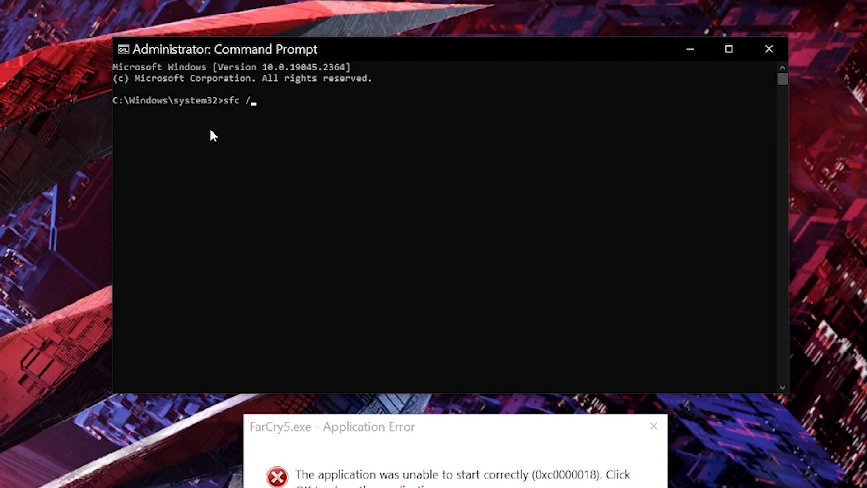
text(sc)
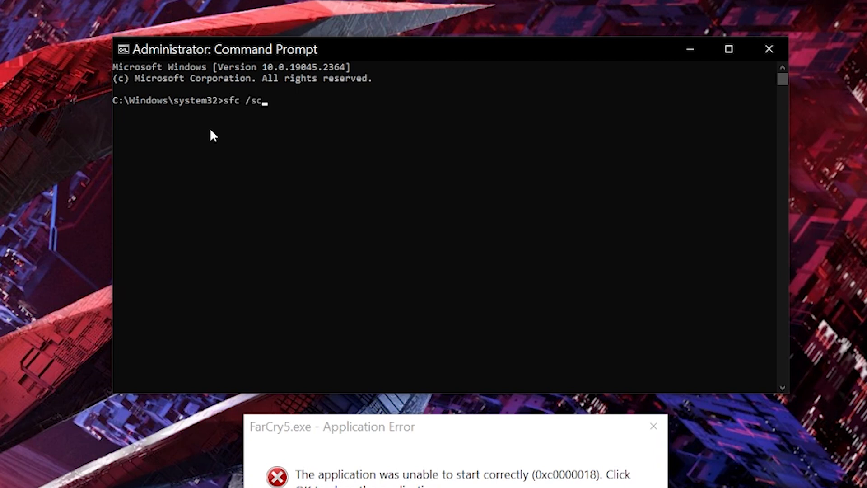
text(annnow)
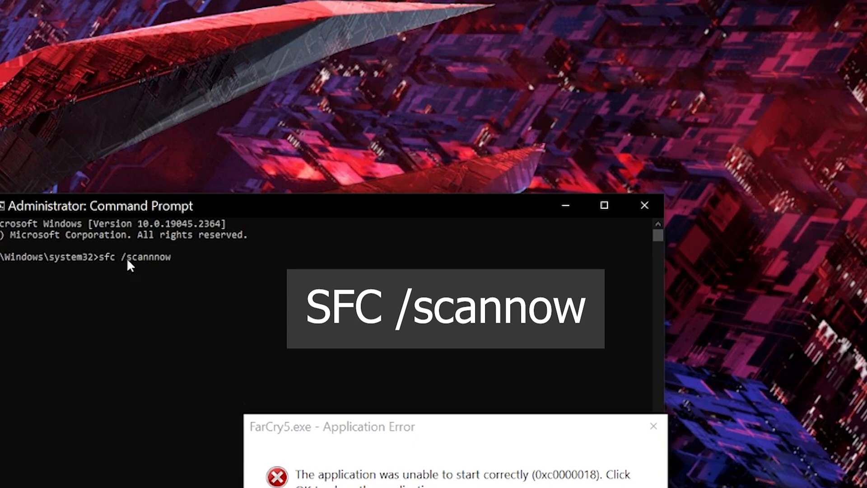
mouse_move(232, 211)
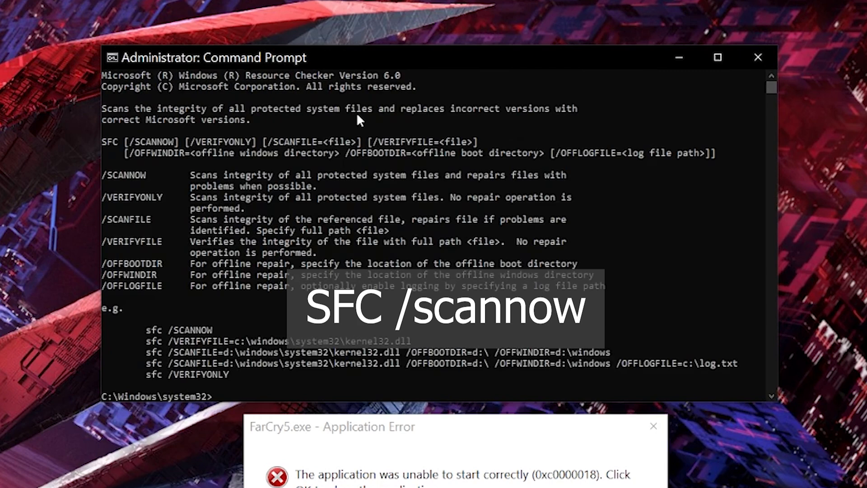
mouse_move(394, 351)
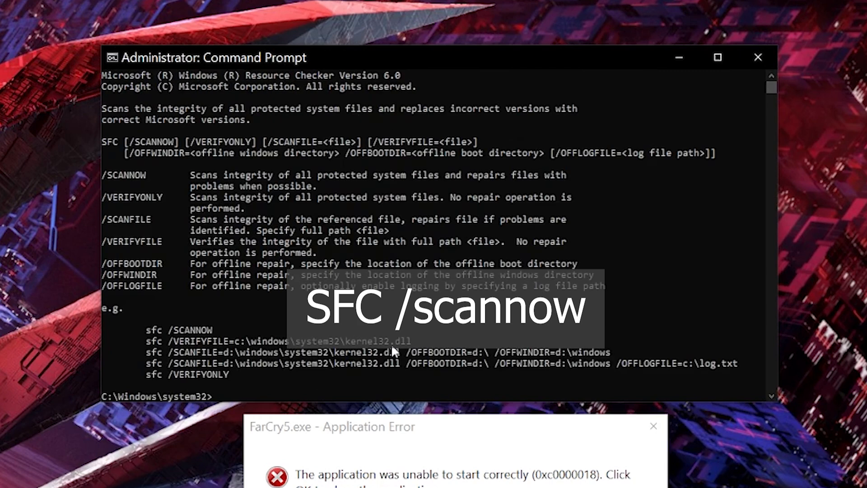
text(sfc /scannnow)
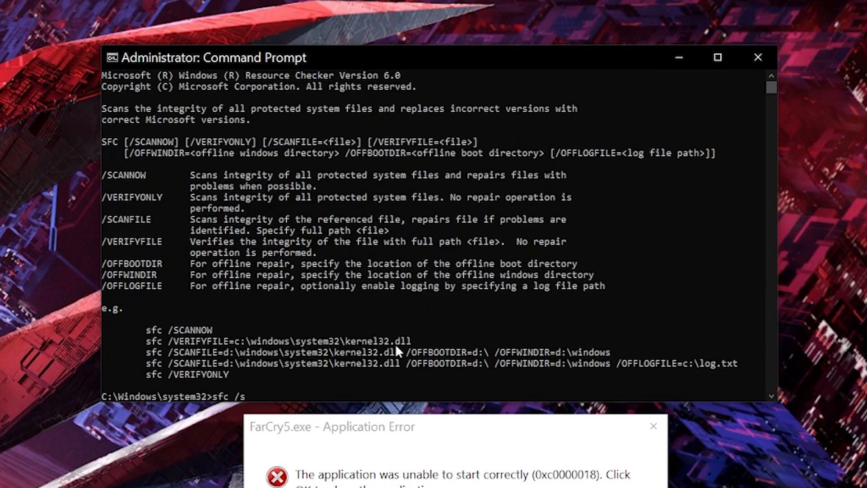
text(CANNOW)
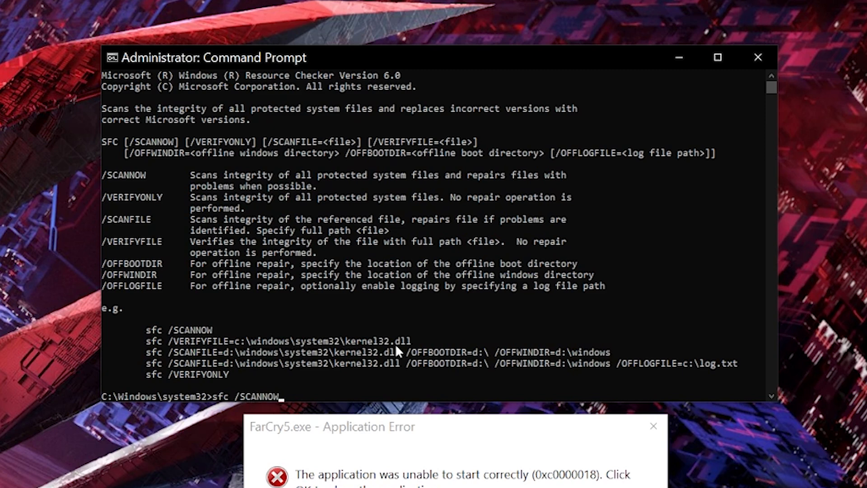
Run sfc /SCANNOW to start the system file integrity scan.
key(Return)
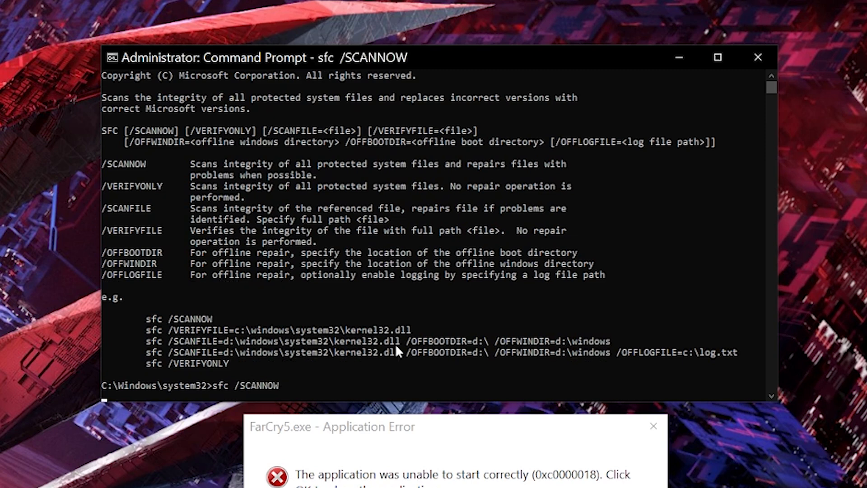
key(Return)
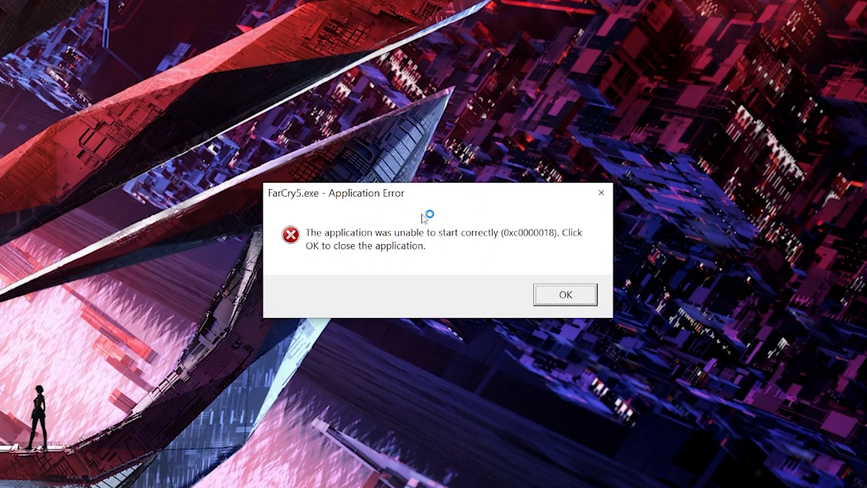
mouse_move(239, 257)
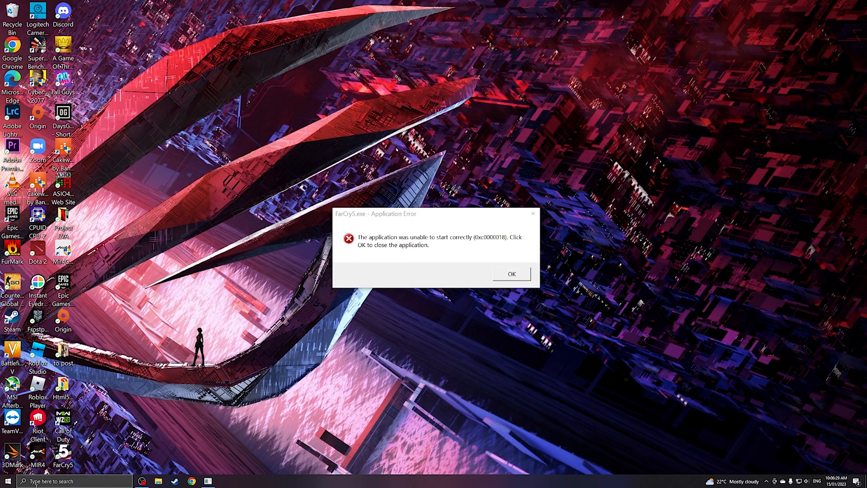
Search cmd again and launch a fresh administrator Command Prompt.
text(cmd)
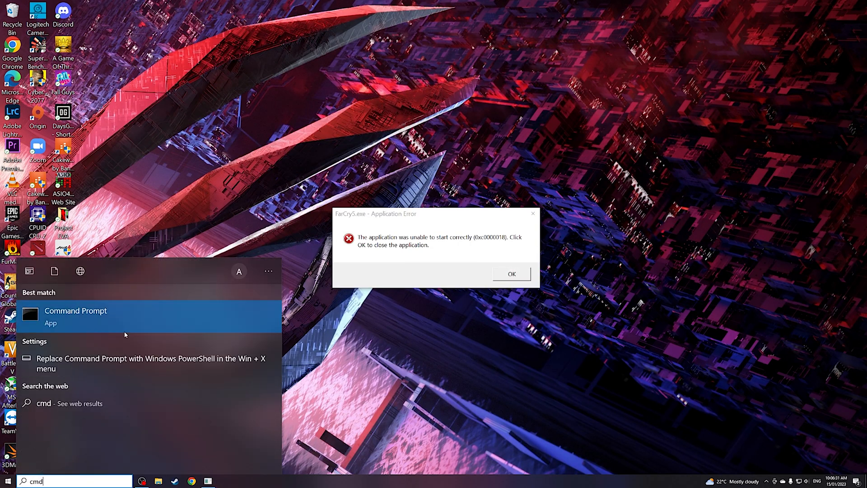
right_click(75, 316)
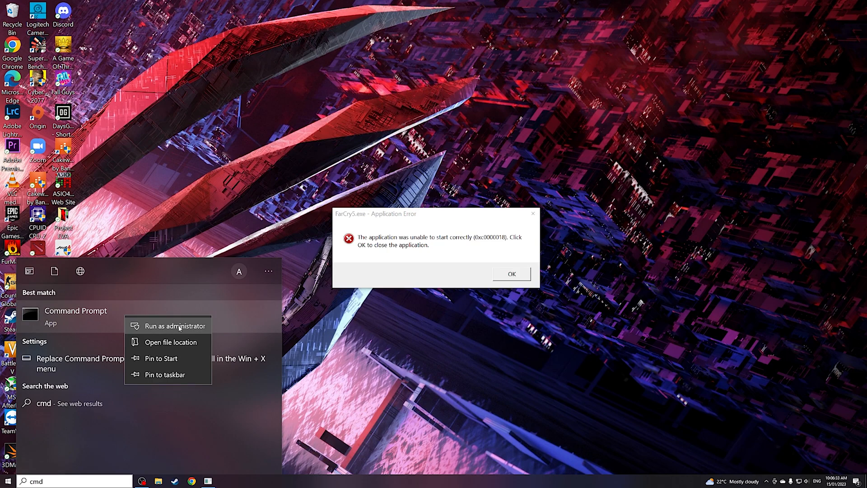
click(175, 325)
text(s)
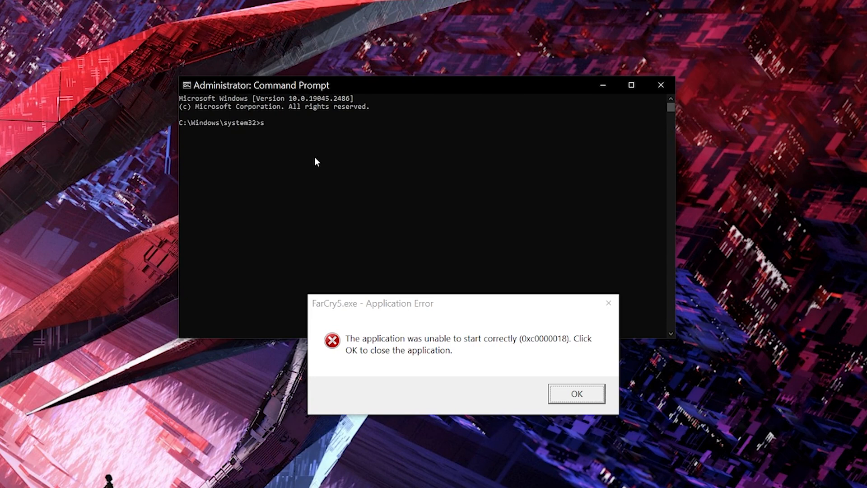
Enter sfc /scannow so System File Checker begins verifying Windows files.
text(fc)
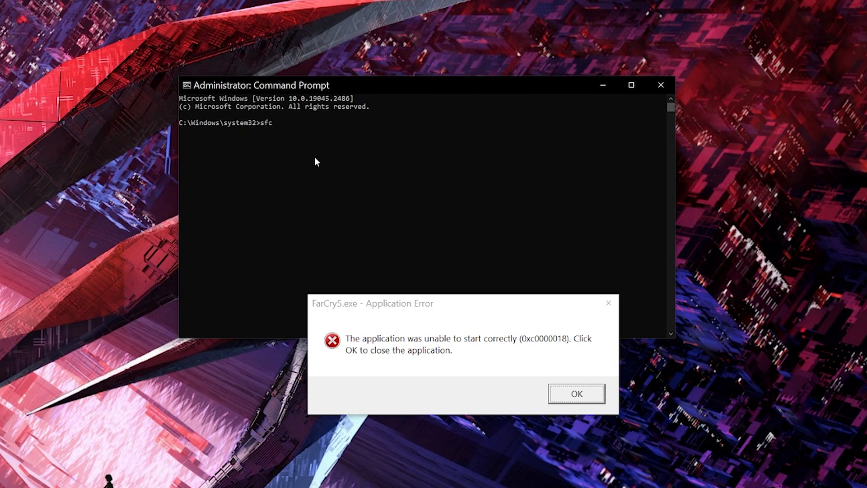
text(/scannow)
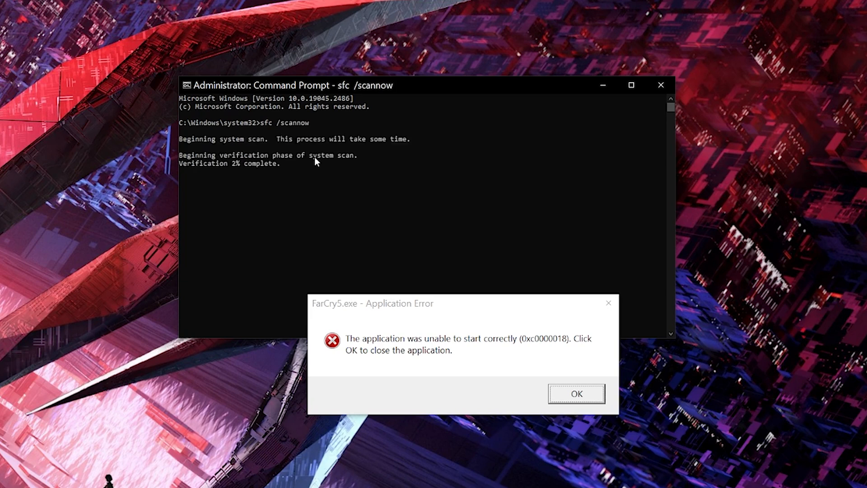
mouse_move(169, 151)
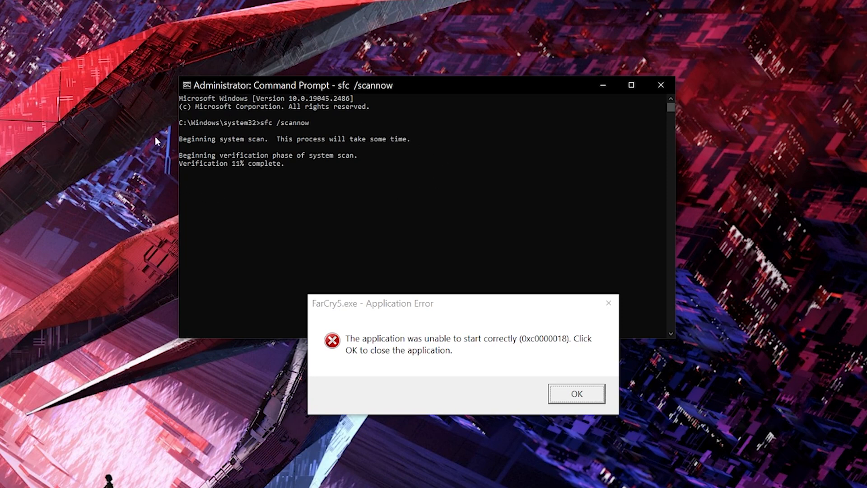
mouse_move(171, 187)
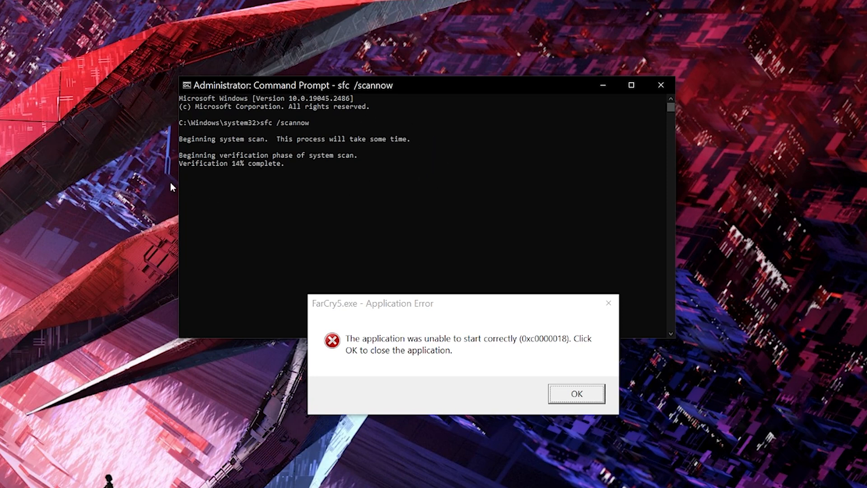
mouse_move(437, 177)
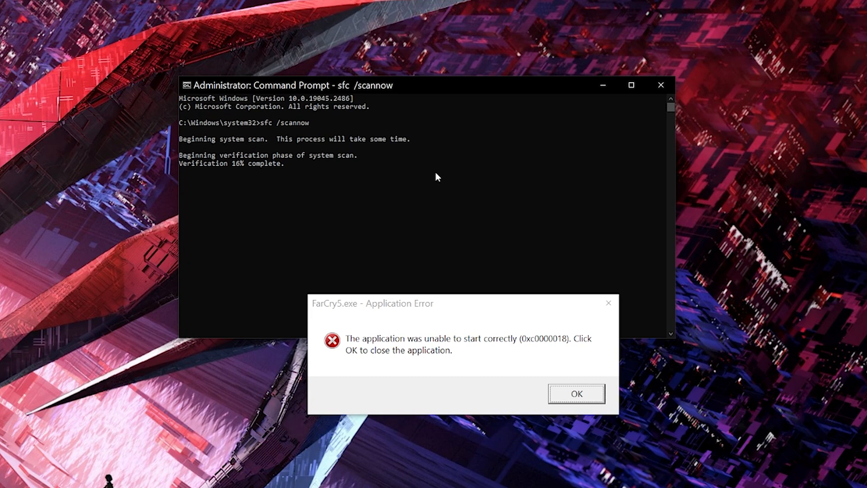
mouse_move(158, 119)
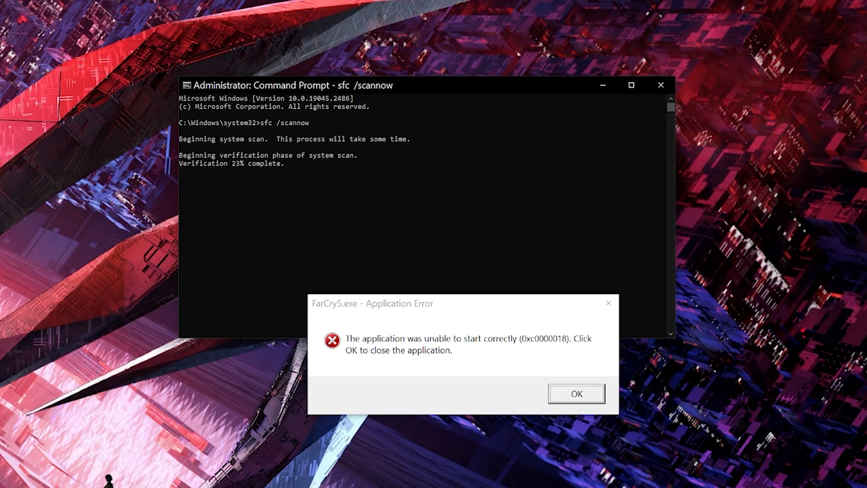
mouse_move(617, 218)
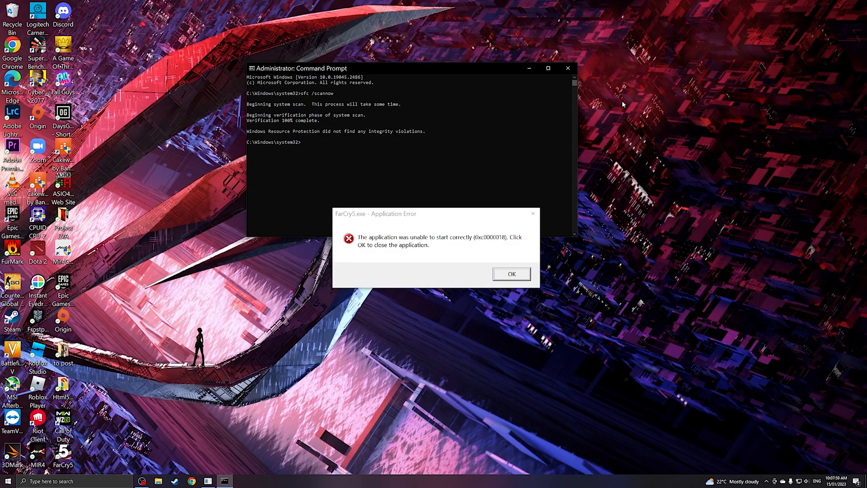
mouse_move(227, 127)
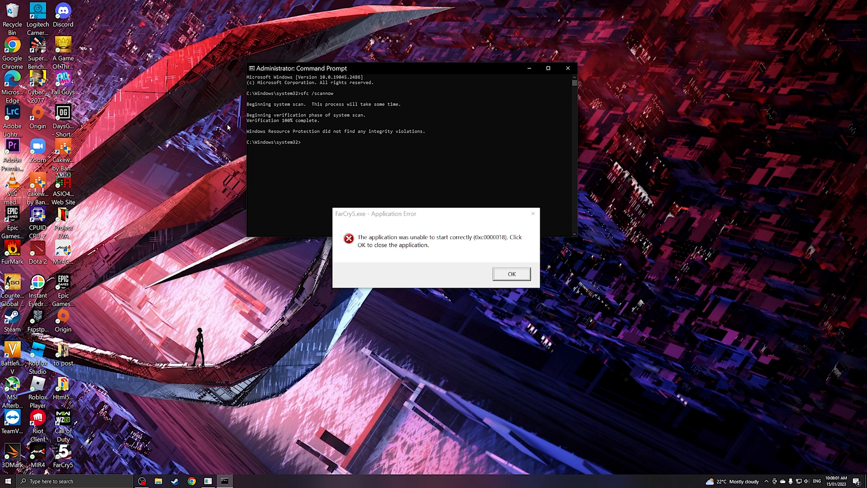
mouse_move(350, 139)
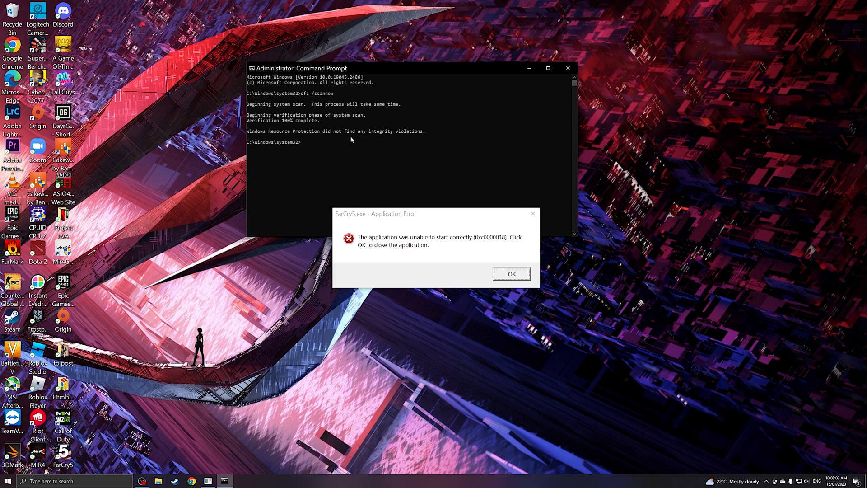
mouse_move(524, 322)
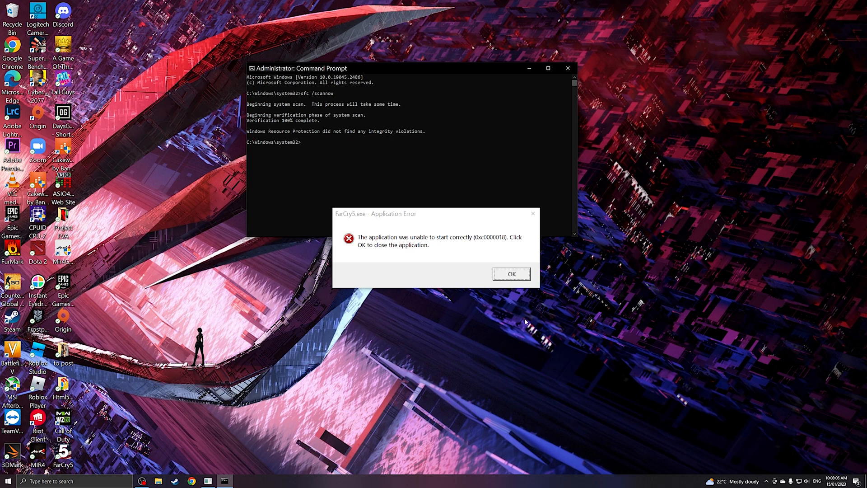
Search run in the Start box so the Run app appears as best match.
click(511, 274)
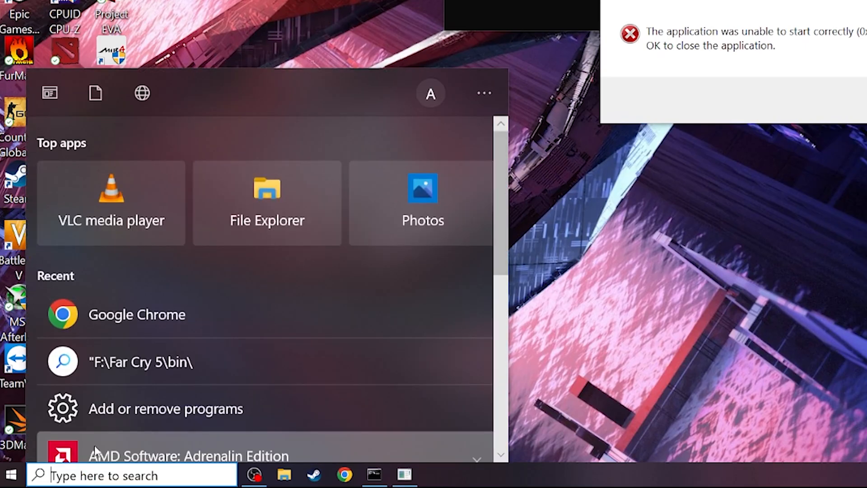
text(run)
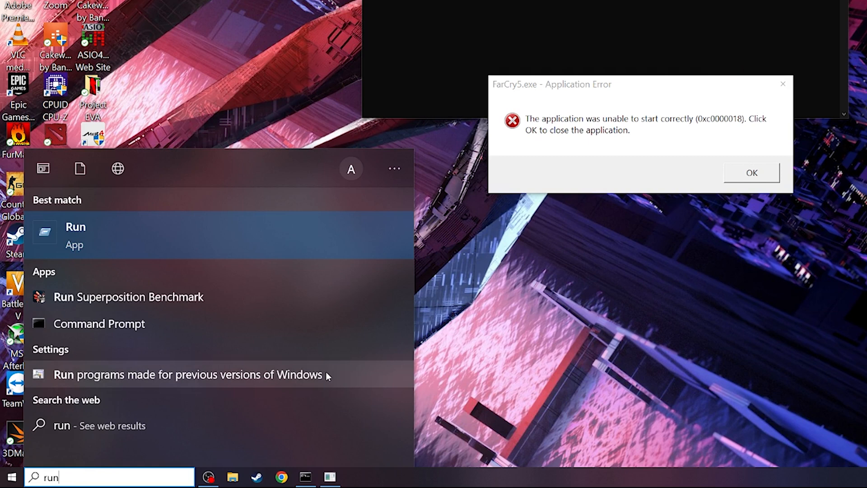
mouse_move(114, 247)
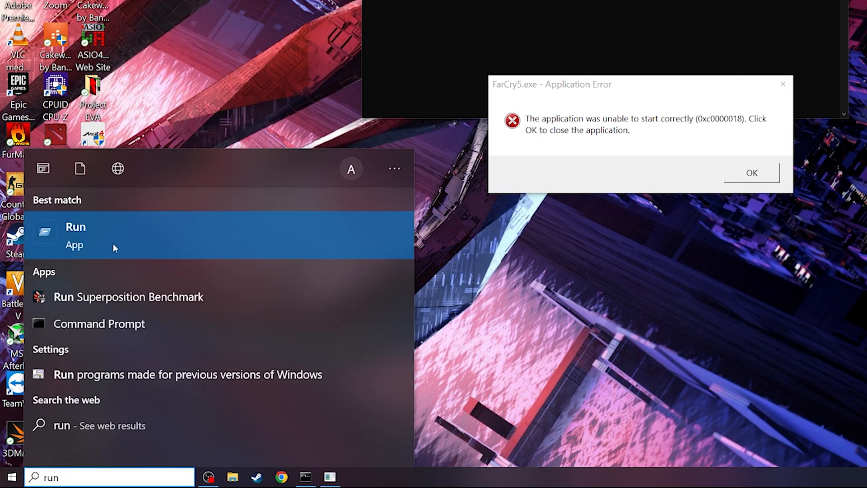
Launch Registry Editor by entering regedit in the Run dialog.
click(76, 234)
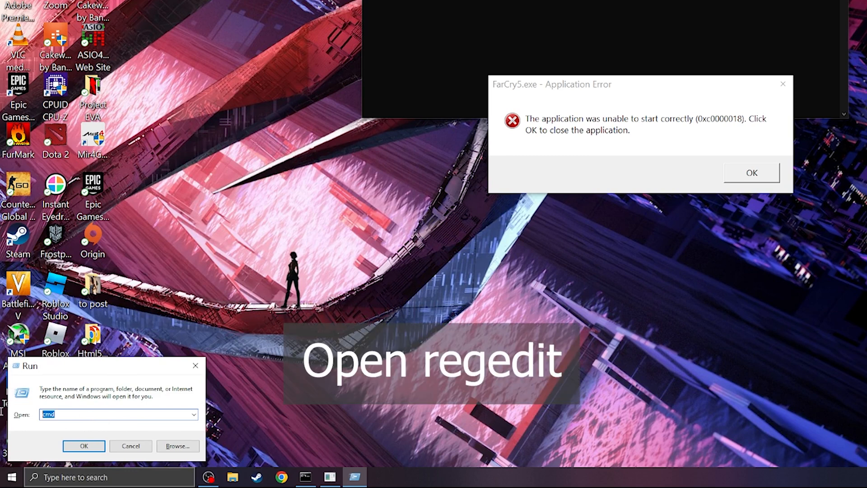
text(regedit)
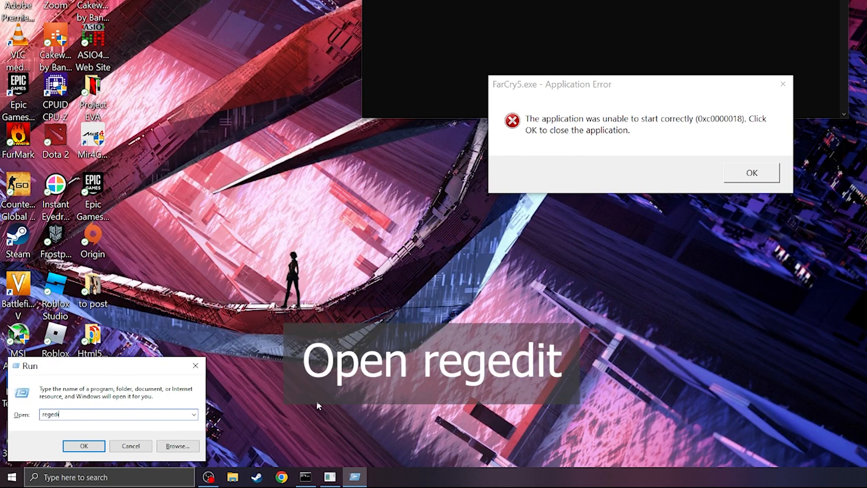
click(83, 445)
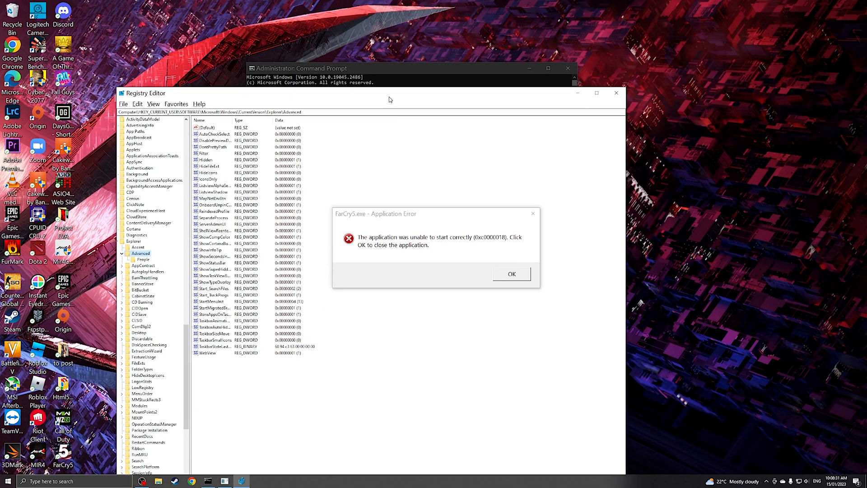
Maximize Registry Editor, collapse the tree to Computer and bring up the File menu.
click(511, 273)
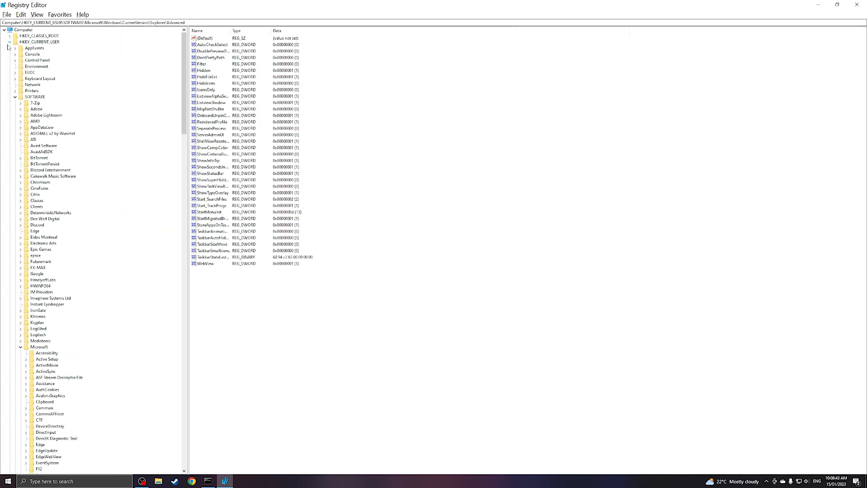
click(5, 29)
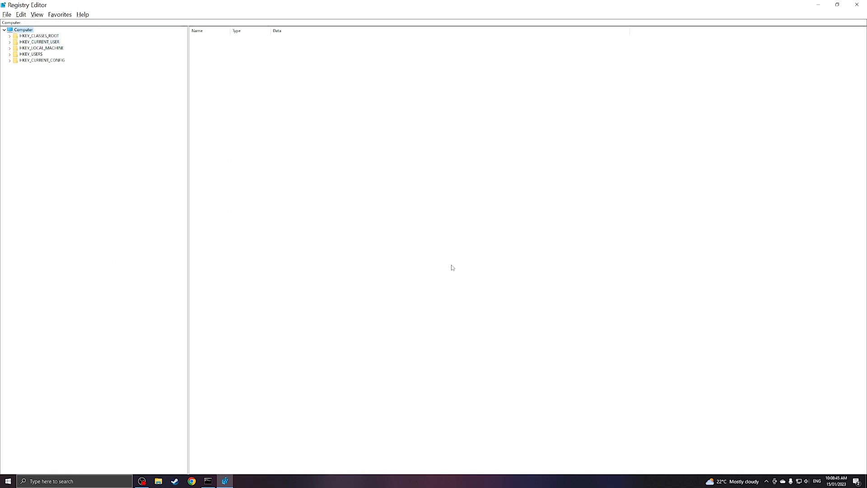
click(6, 15)
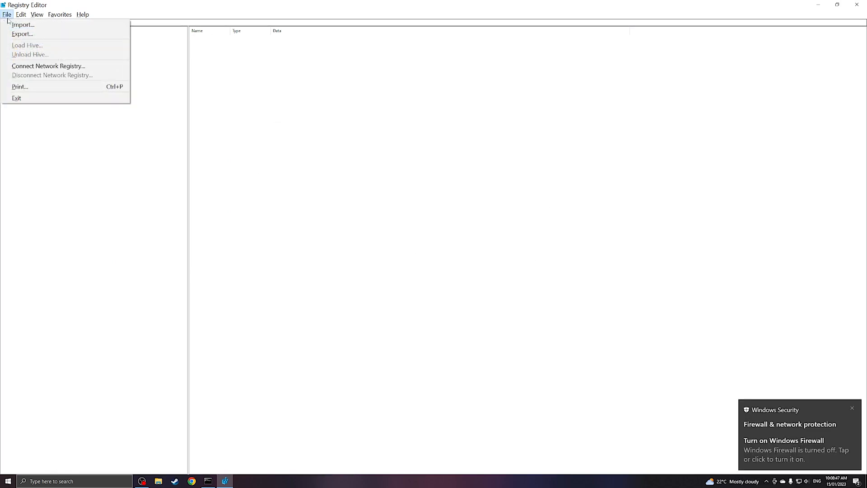
mouse_move(31, 36)
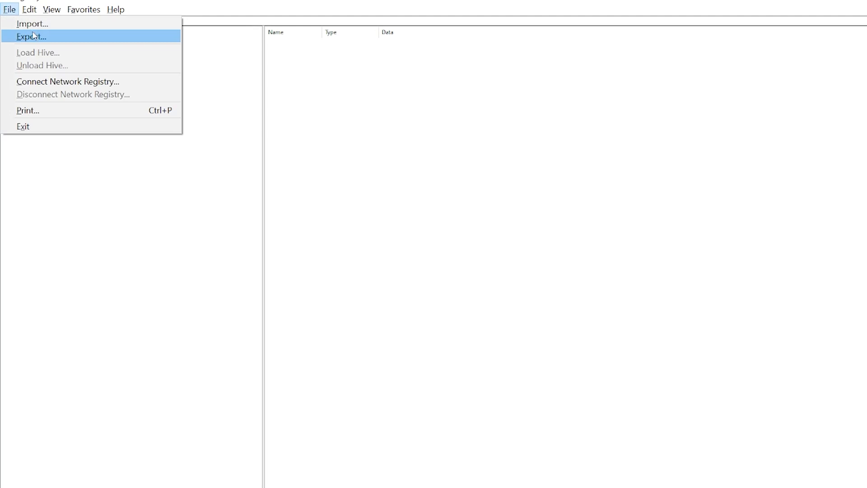
Export the whole registry to the Desktop as Backup Registry 15012023 with range All.
click(30, 36)
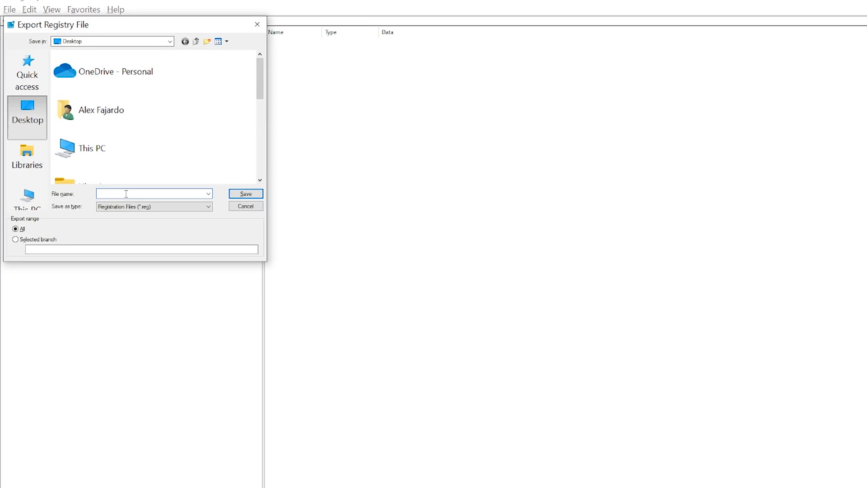
text(BackupRegistry 1)
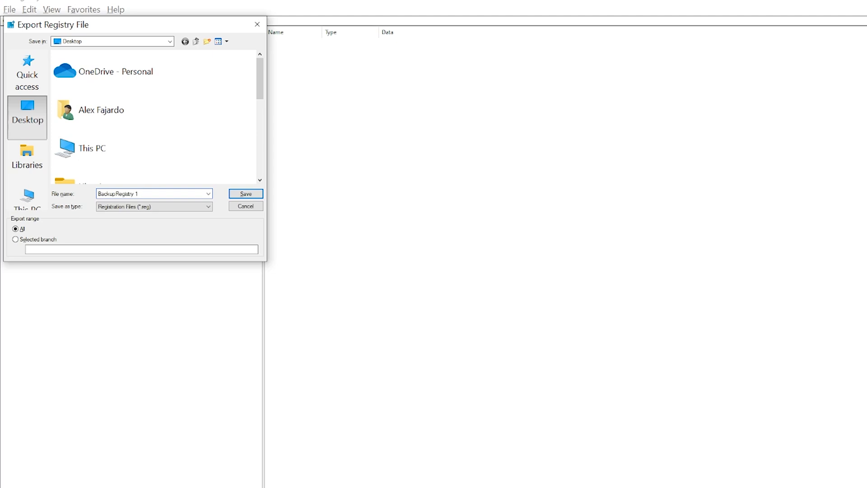
text(59)
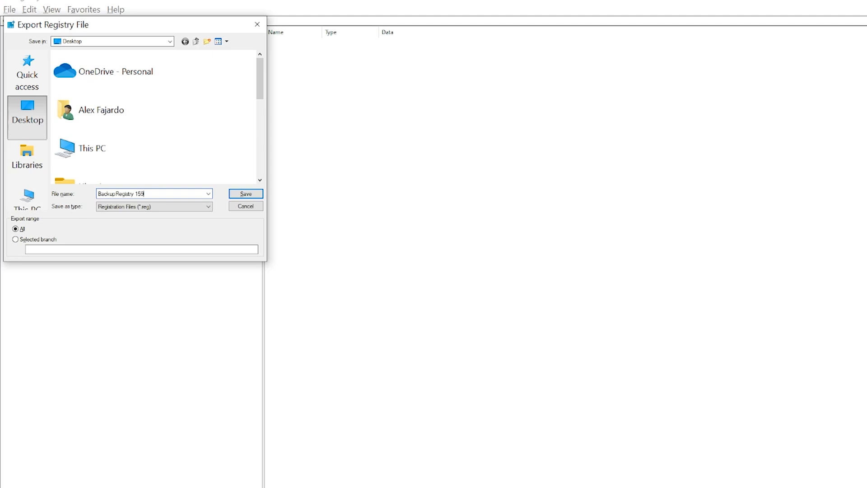
text(01202)
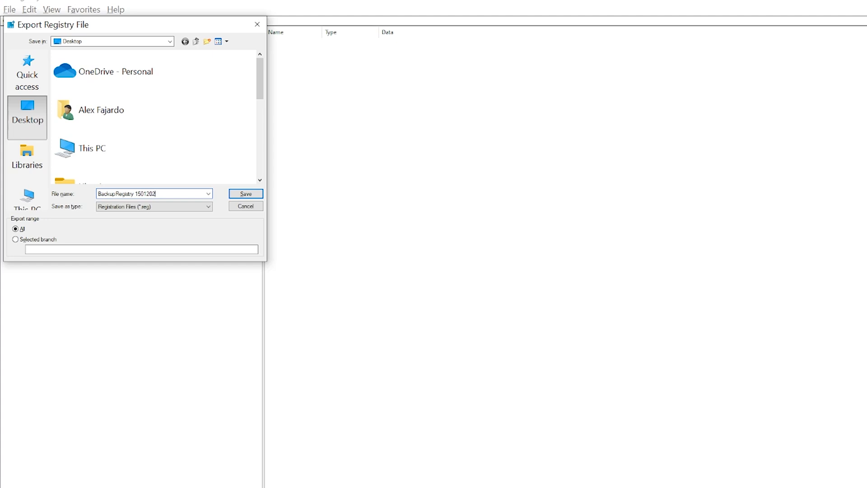
text(3)
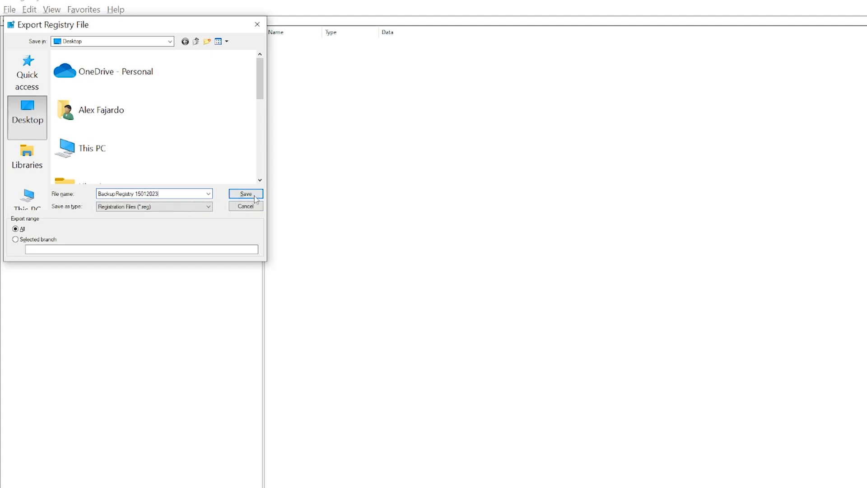
click(244, 193)
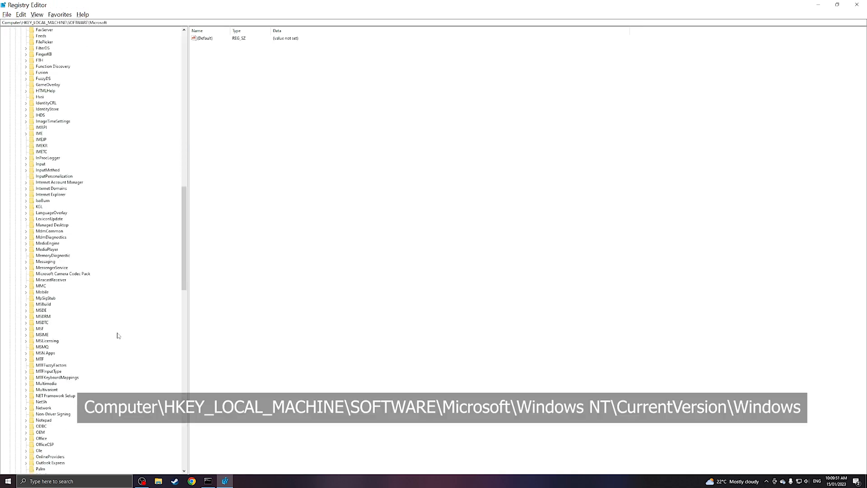
Scroll to and expand HKEY_LOCAL_MACHINE\SOFTWARE\Microsoft\Windows NT.
scroll(down, 3)
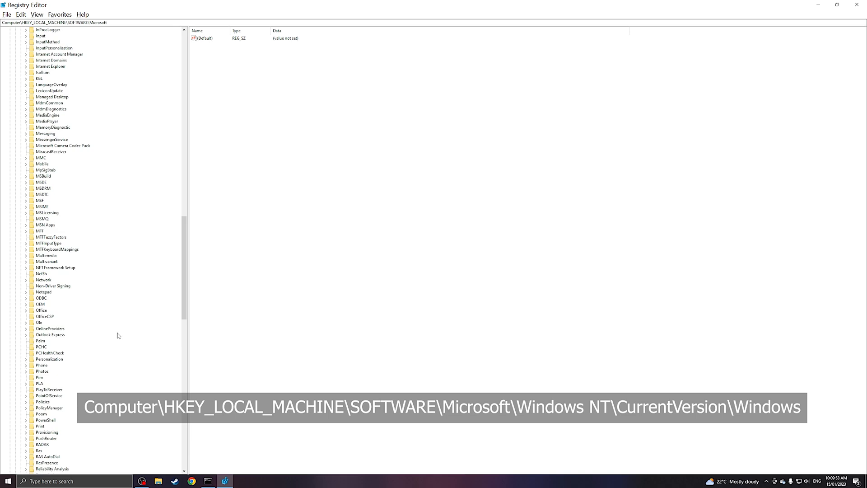
scroll(down, 3)
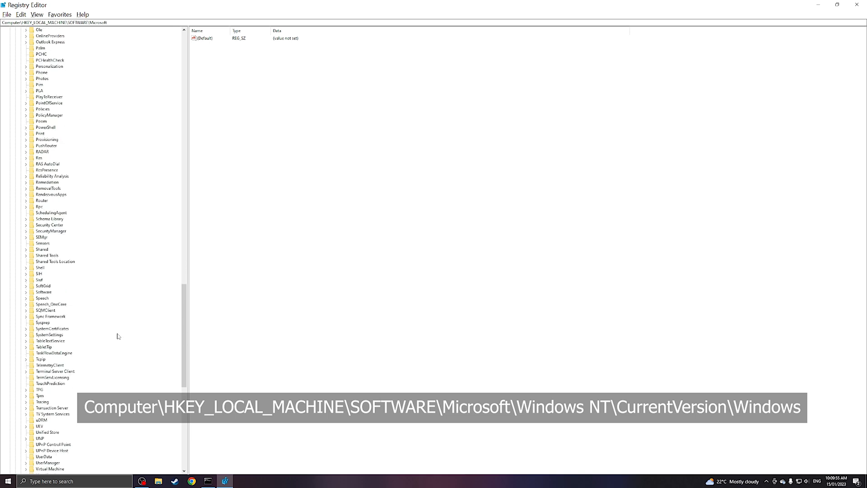
scroll(down, 3)
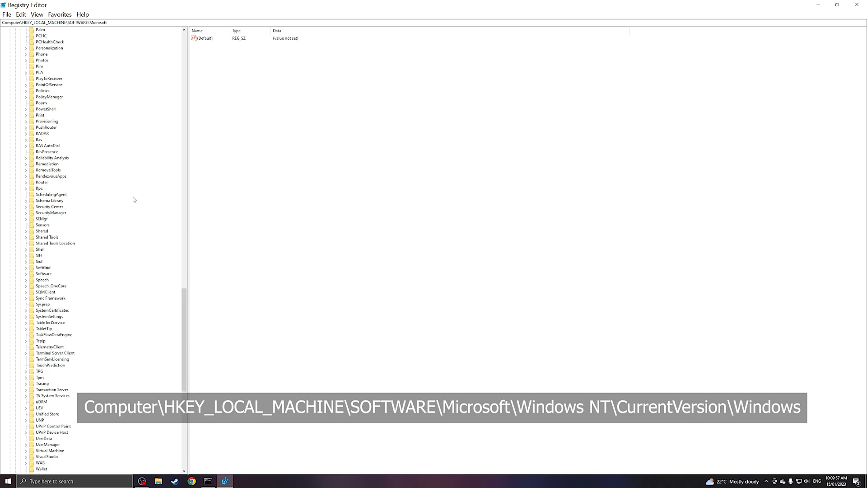
scroll(down, 3)
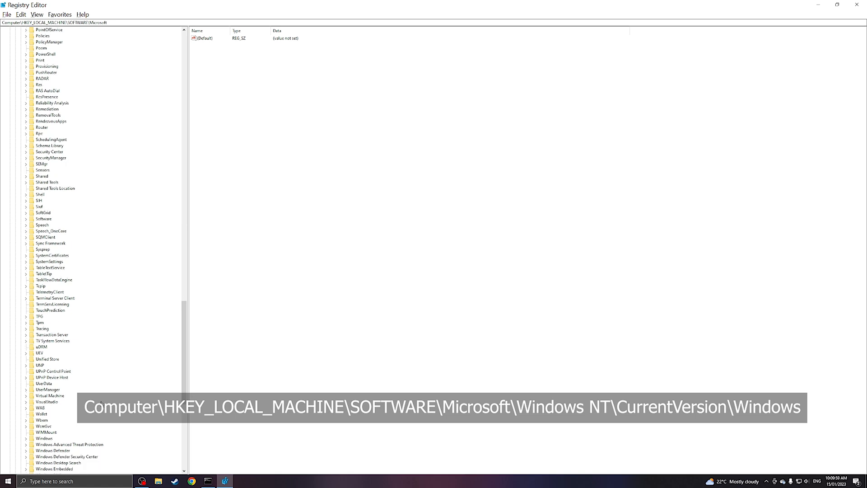
scroll(down, 3)
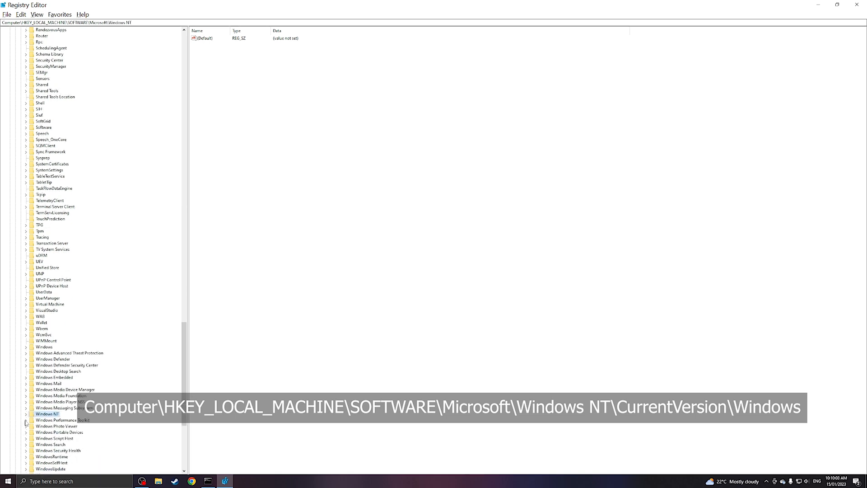
click(25, 414)
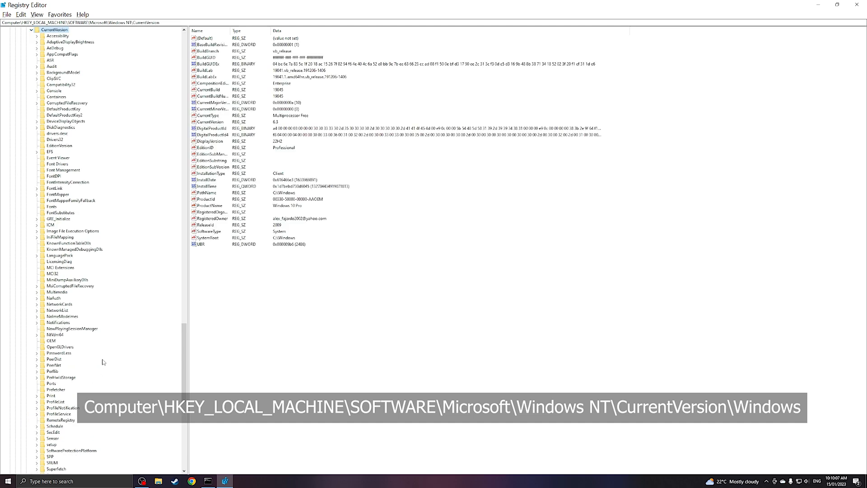
mouse_move(120, 380)
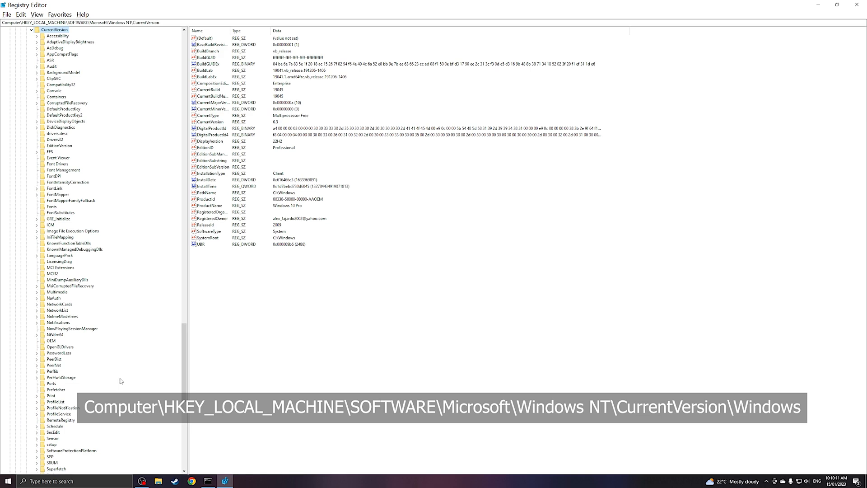
Select the Windows key under CurrentVersion to show its values including AppInit_DLLs.
scroll(down, 3)
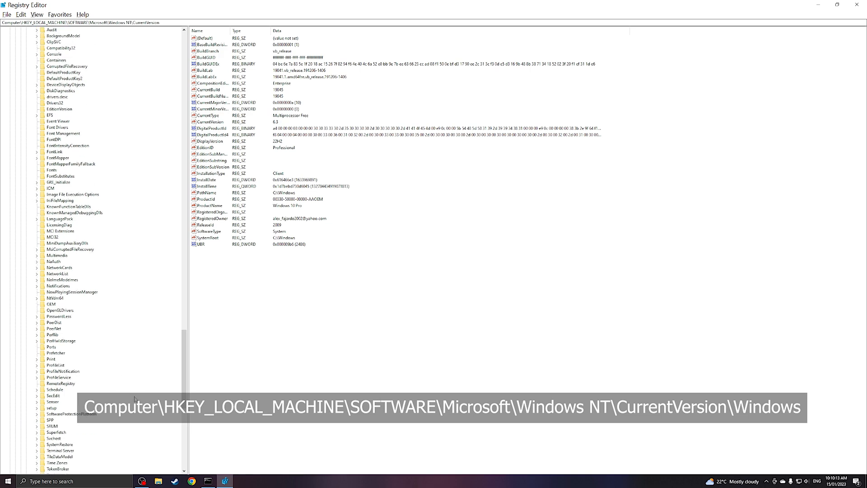
click(54, 457)
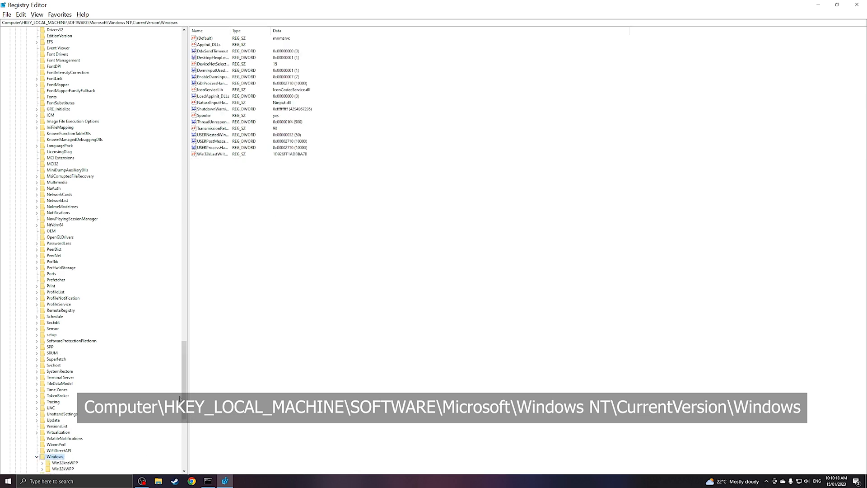
scroll(down, 3)
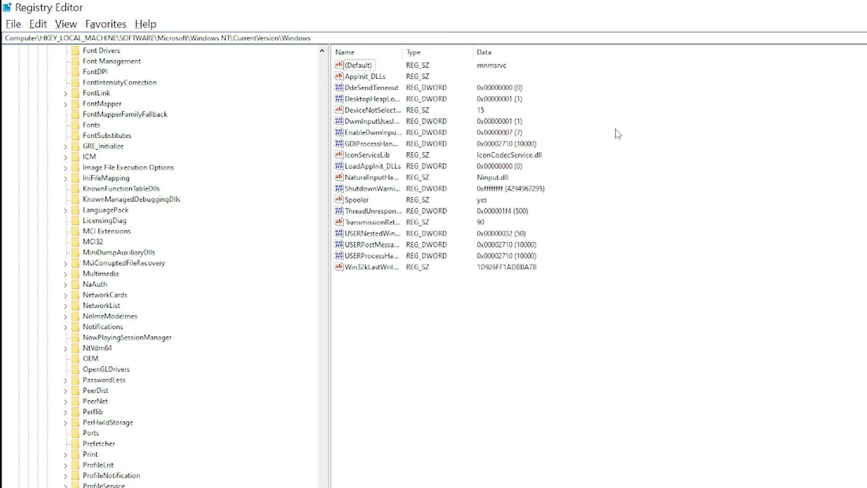
Edit the AppInit_DLLs string value and save it with empty Value data.
click(368, 76)
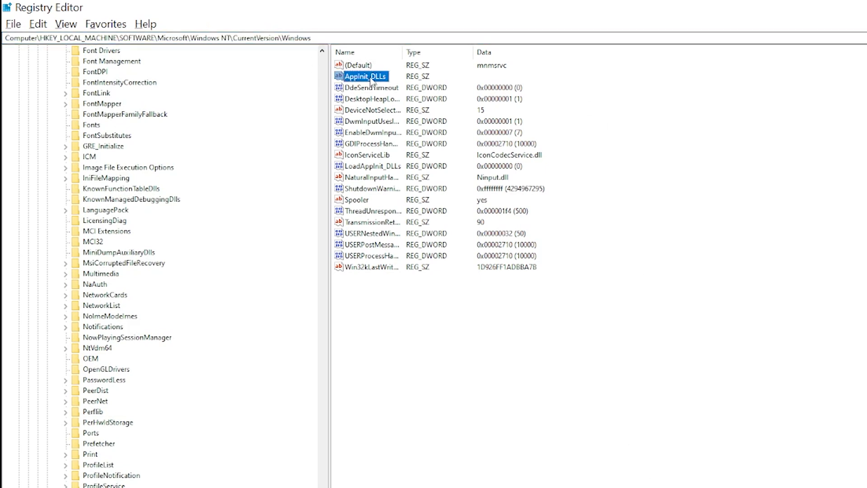
double_click(366, 76)
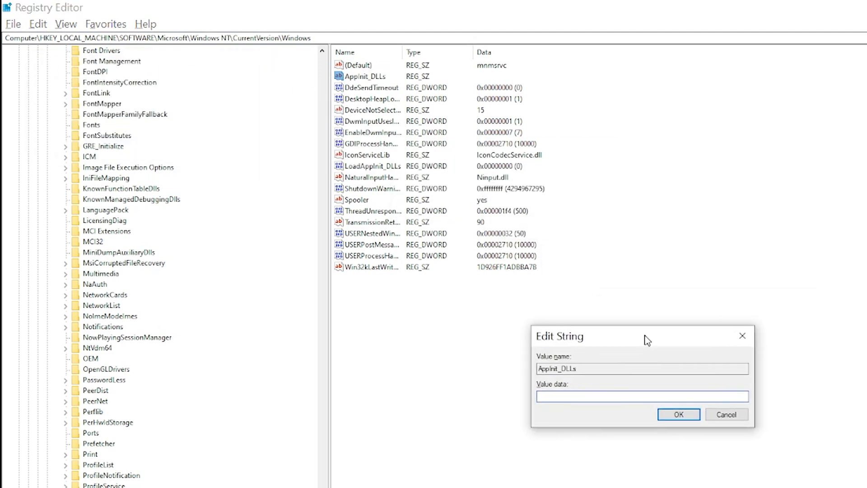
mouse_move(573, 410)
text(sdafdasfa)
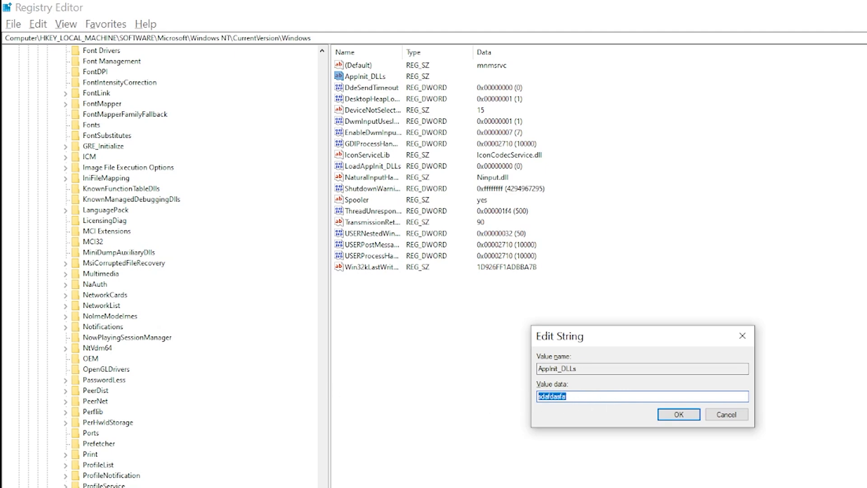
key(Delete)
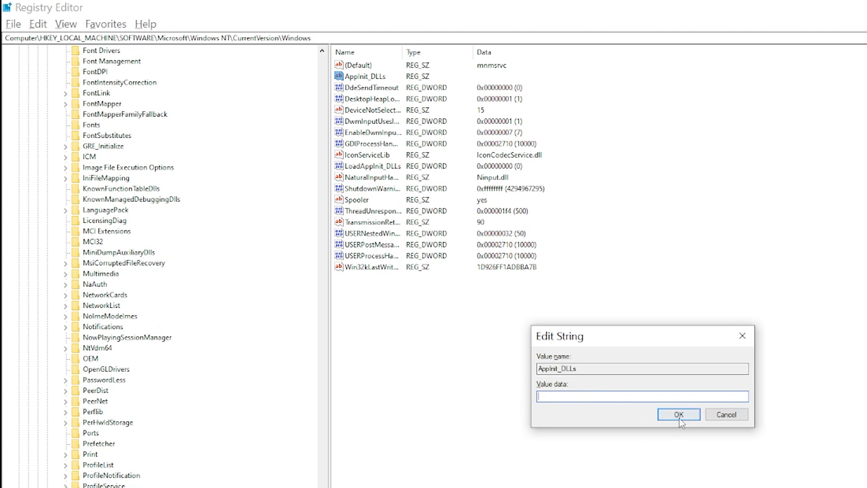
mouse_move(726, 414)
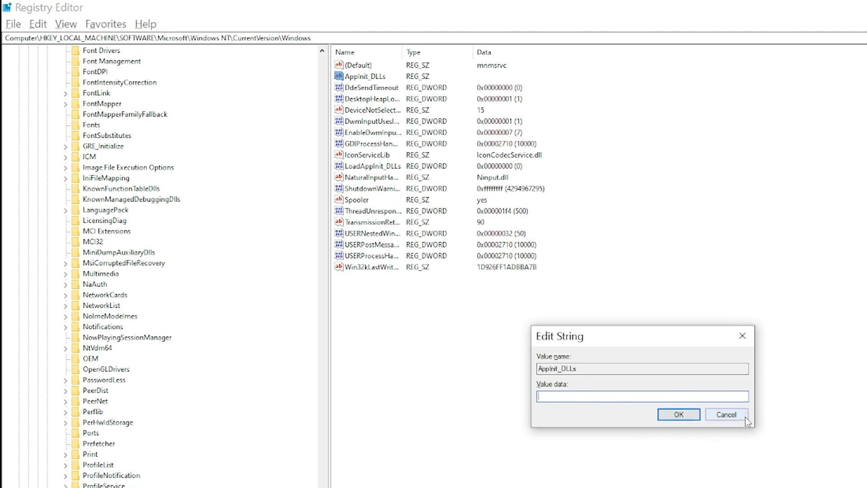
mouse_move(679, 414)
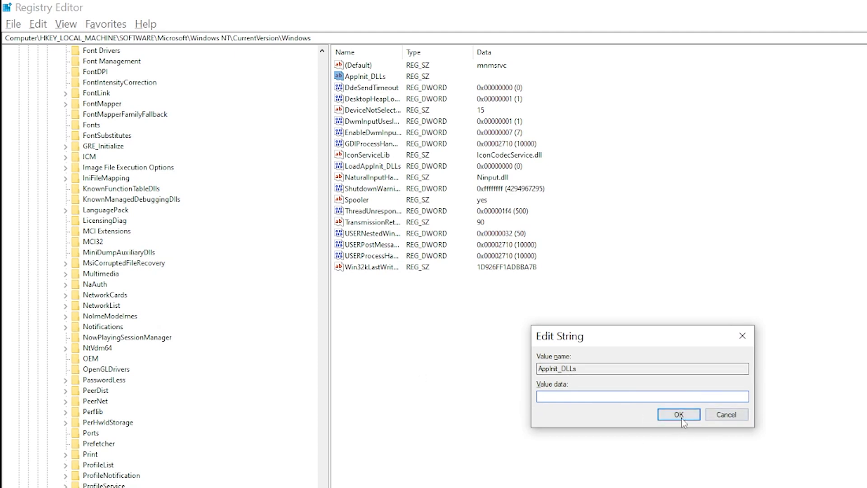
click(678, 415)
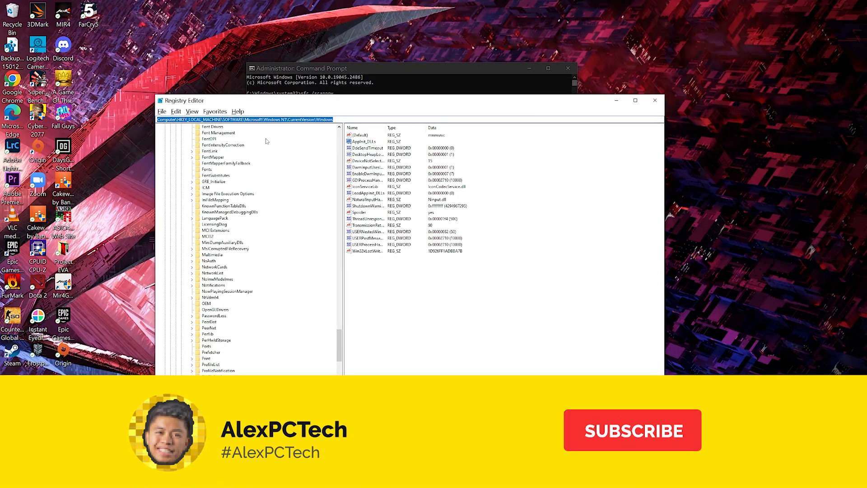
click(632, 430)
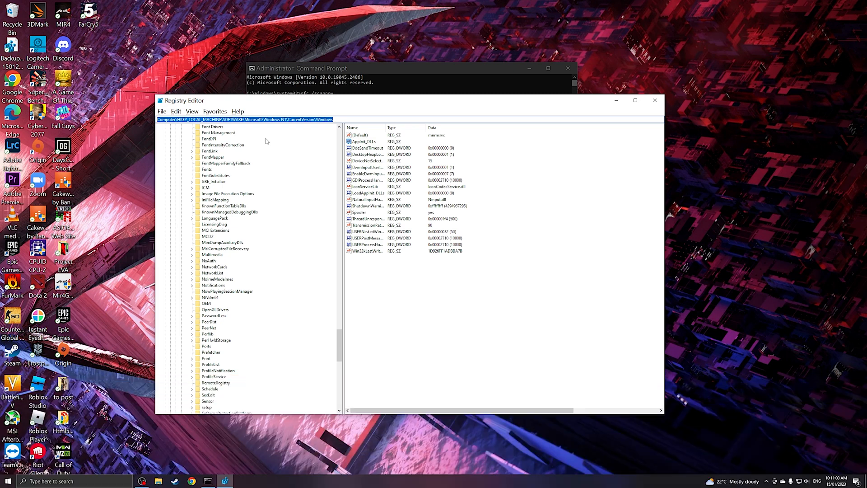
mouse_move(373, 2)
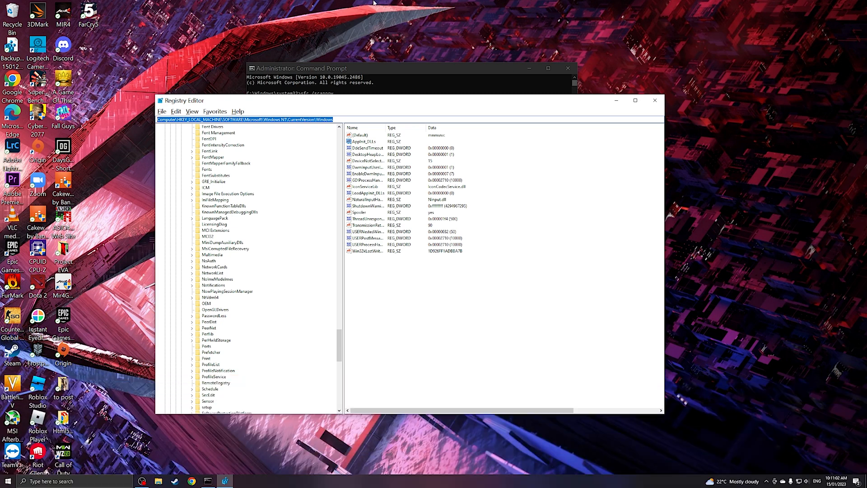